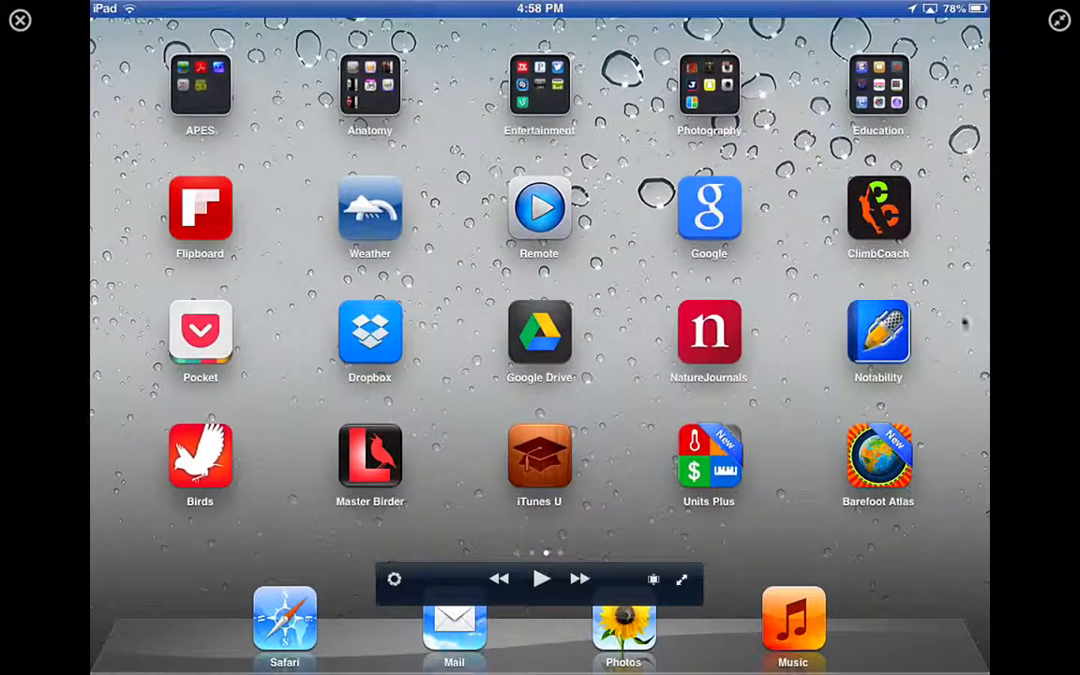
mouse_move(808, 302)
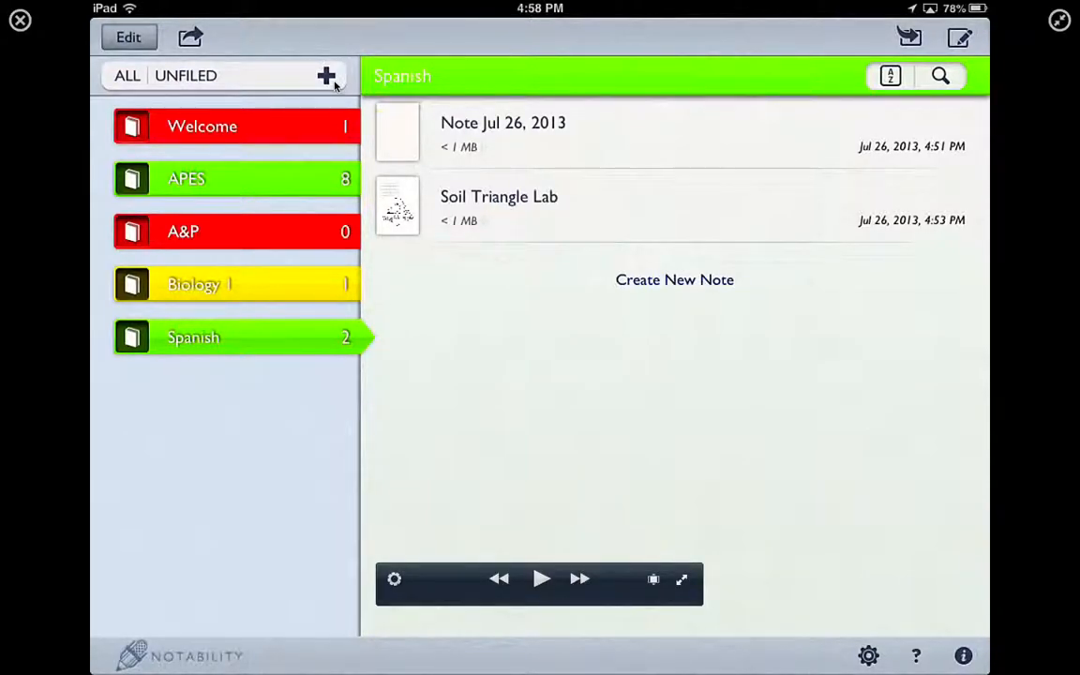
Add a new subject named English to the library list.
left_click(326, 76)
type("English")
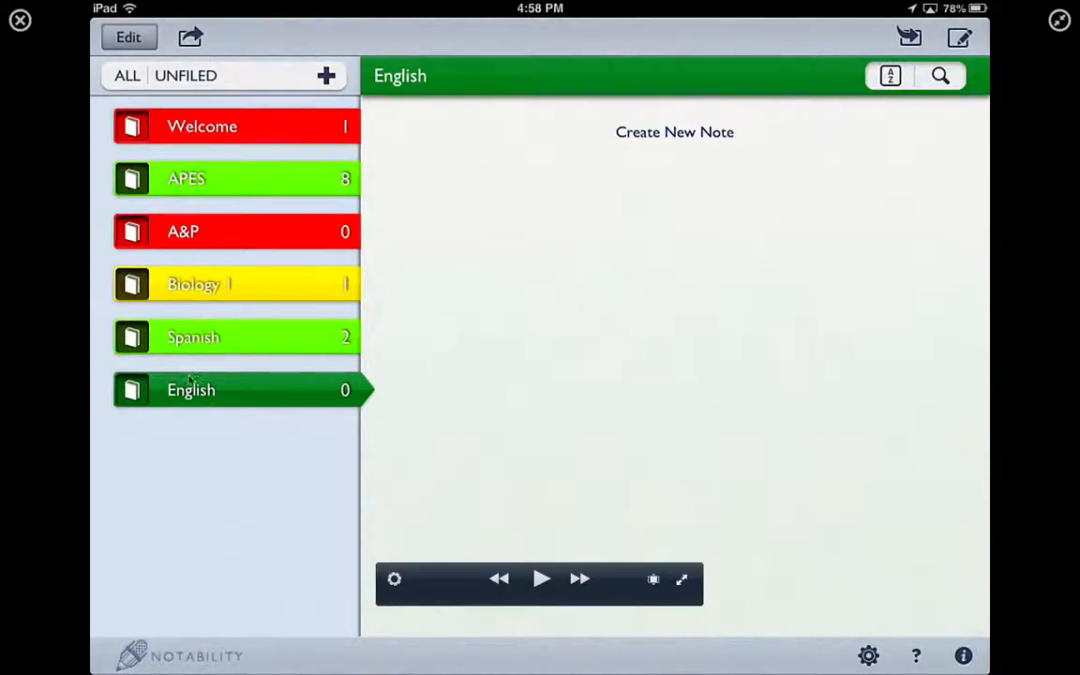
mouse_move(246, 358)
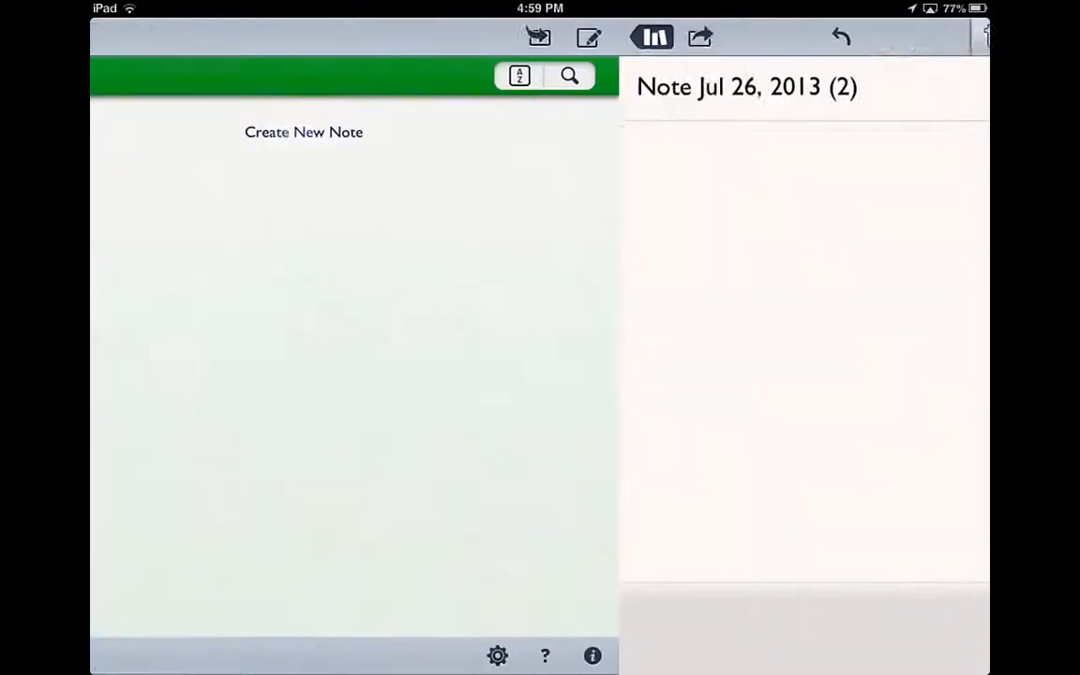
Open the new blank note and look over the text, pen and selection tools.
left_click(747, 86)
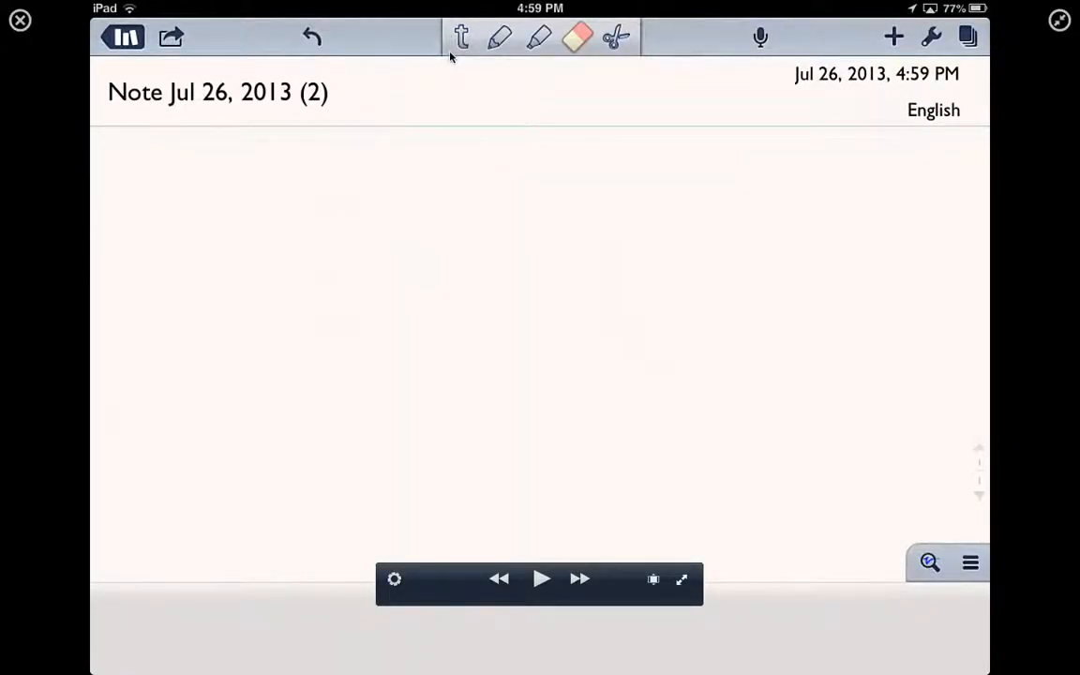
left_click(460, 37)
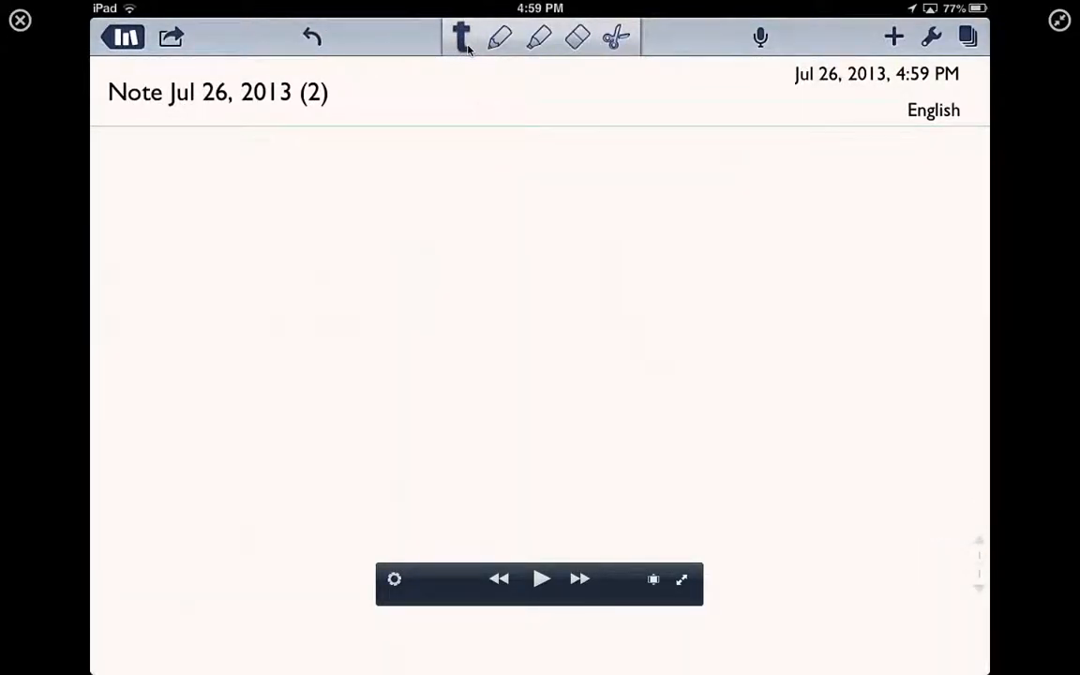
left_click(500, 37)
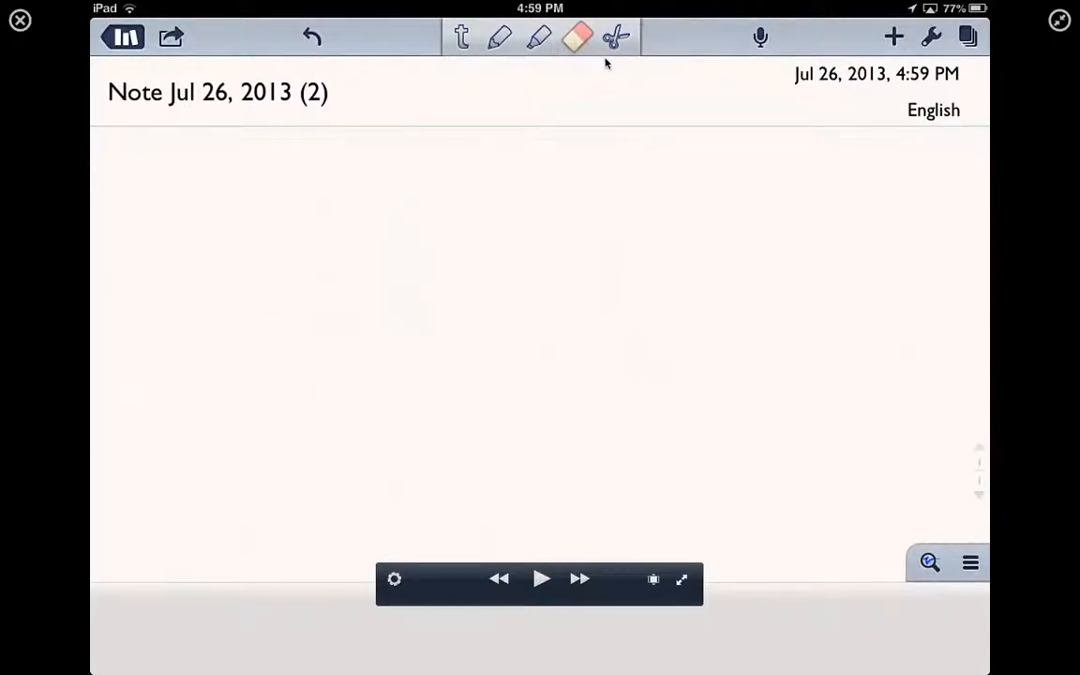
left_click(616, 36)
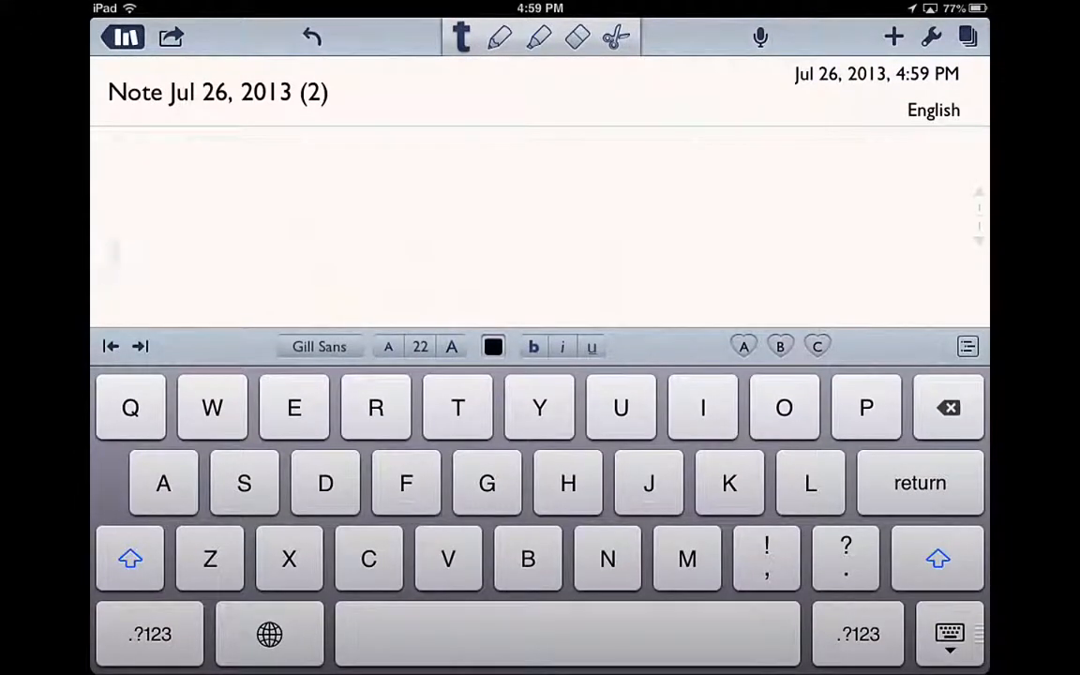
Type the word Test near the top left of the blank note.
type("Test")
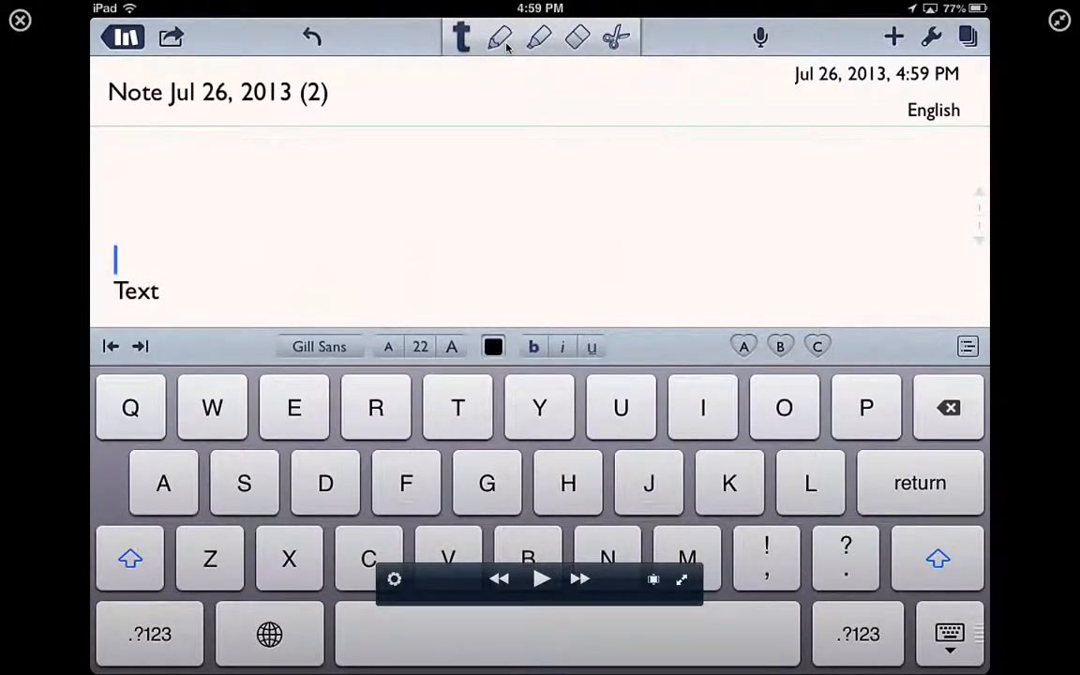
Handwrite scribbles and Hello in black, then switch the pen colour to red.
left_click(500, 38)
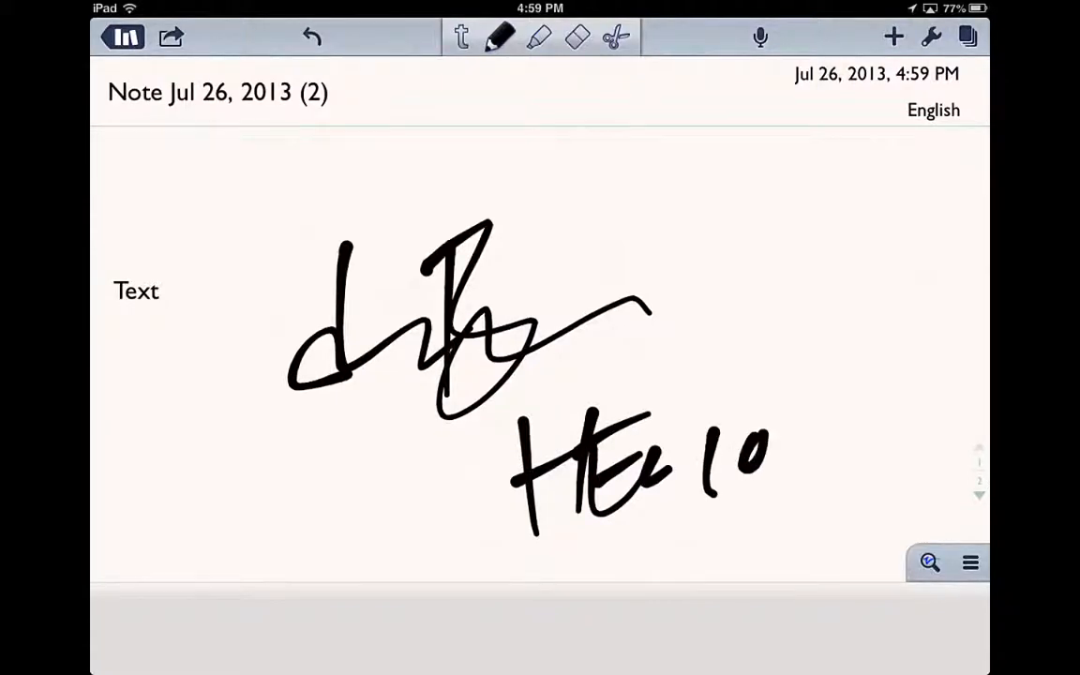
left_click_drag(741, 469, 816, 413)
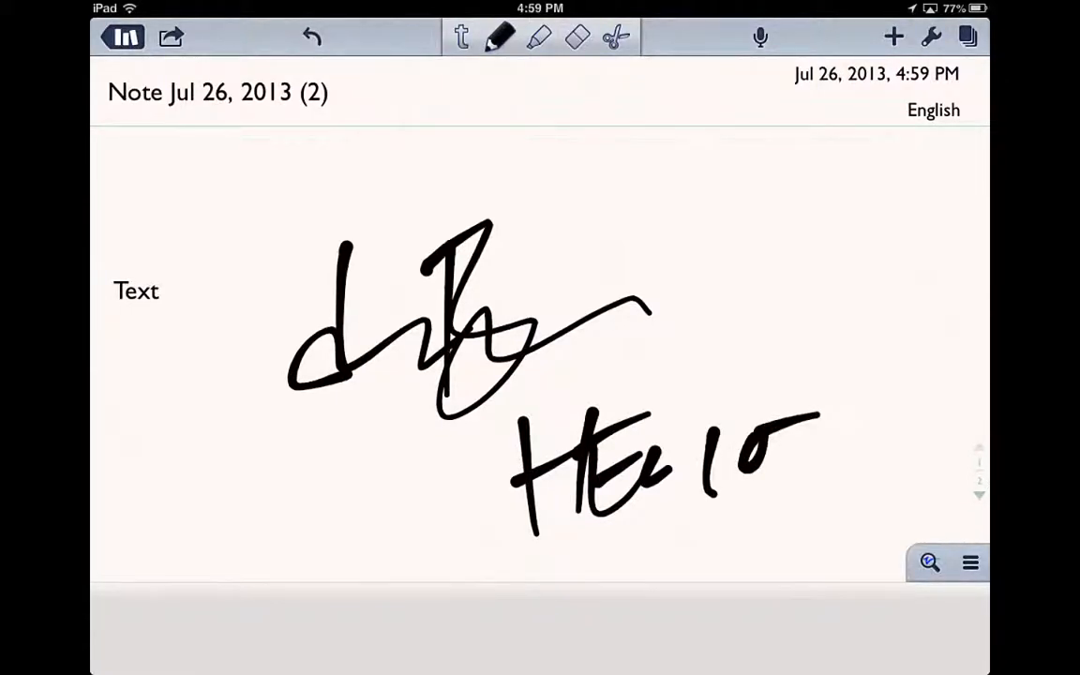
left_click(500, 37)
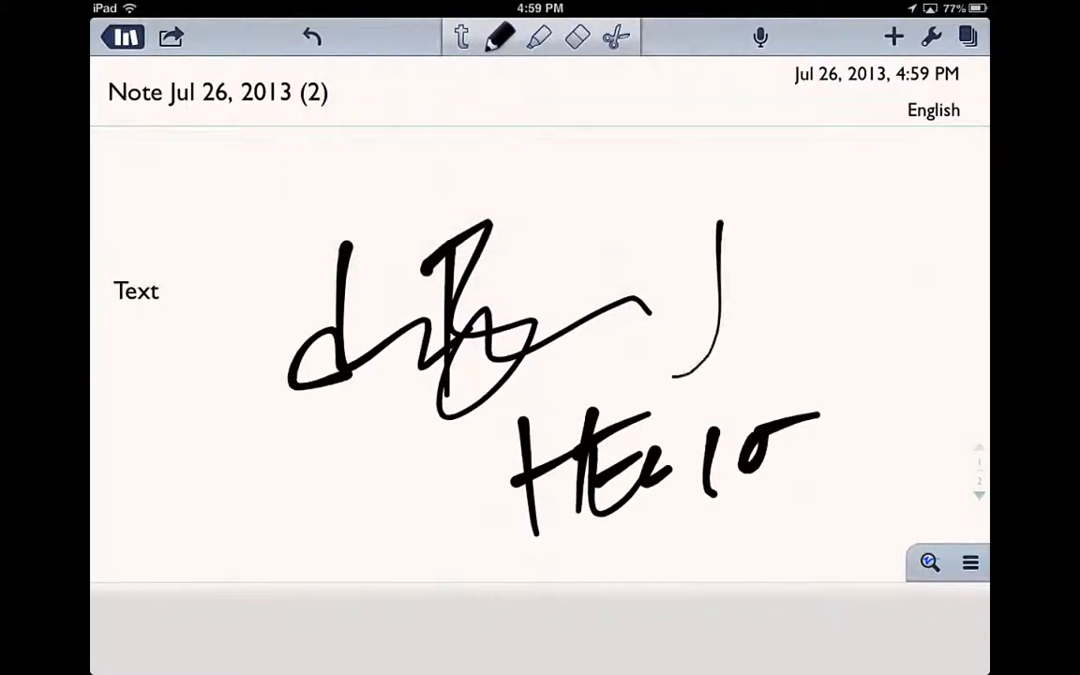
left_click(500, 36)
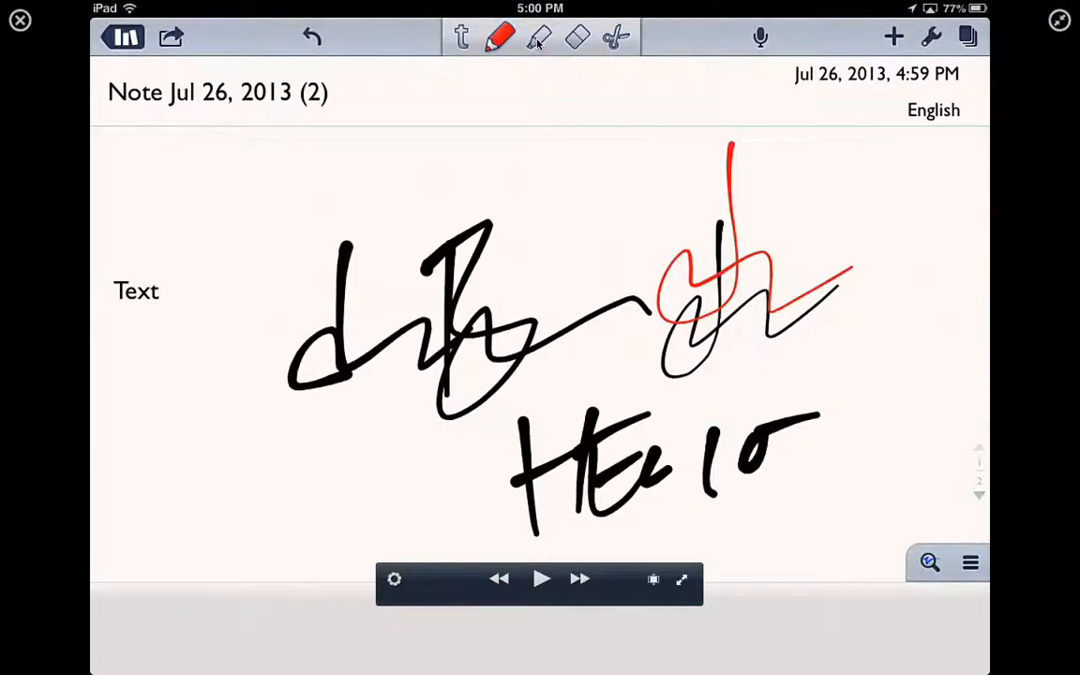
Highlight the typed word in yellow with the highlighter.
left_click(539, 37)
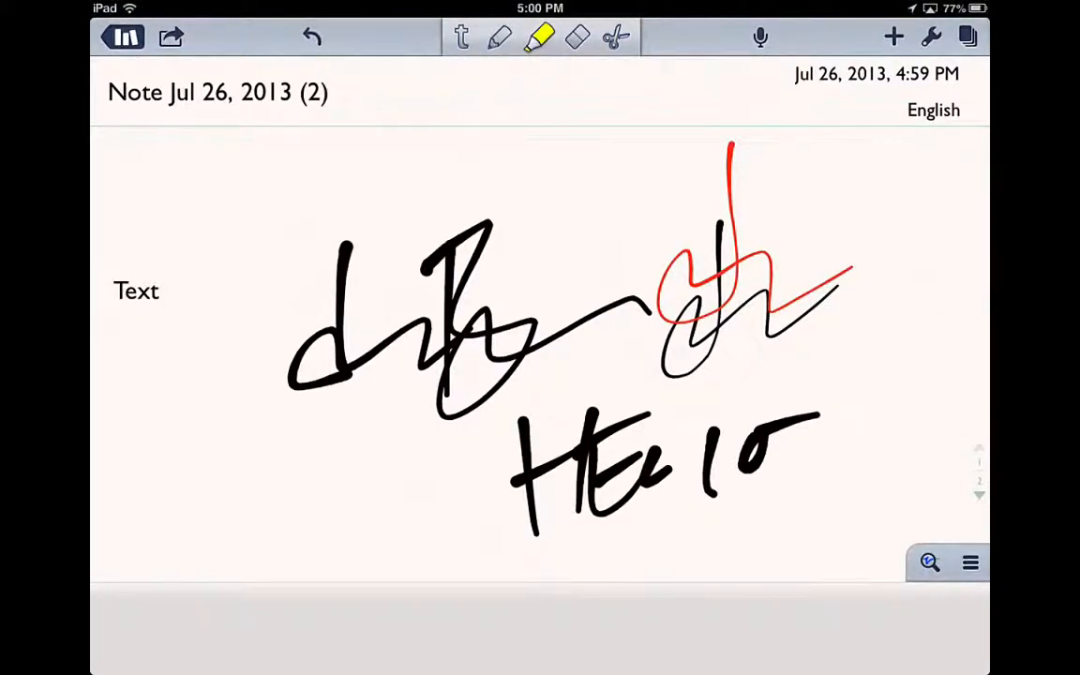
left_click_drag(103, 309, 211, 253)
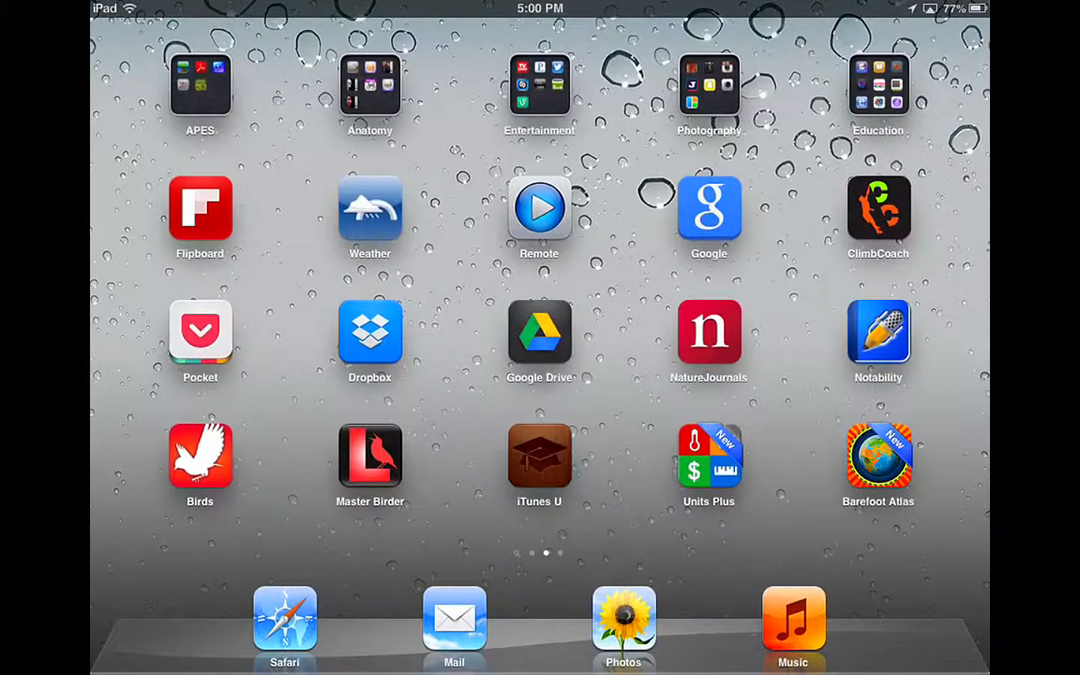
Open the Cost of Driving1 file from the APES course in iTunes U.
left_click(200, 84)
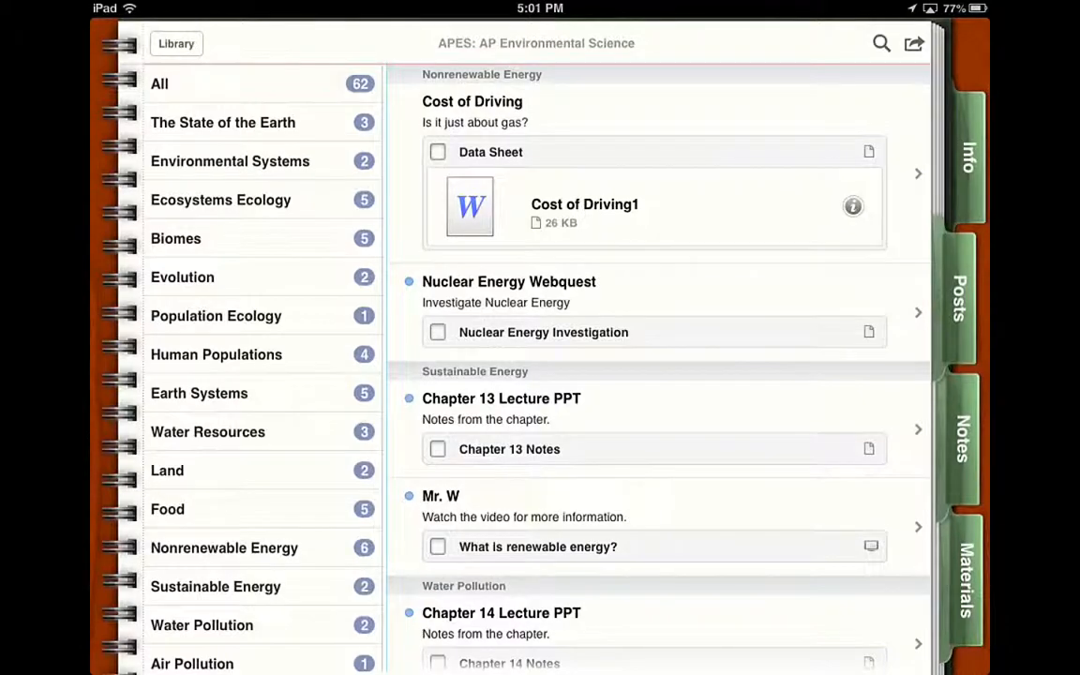
left_click(584, 205)
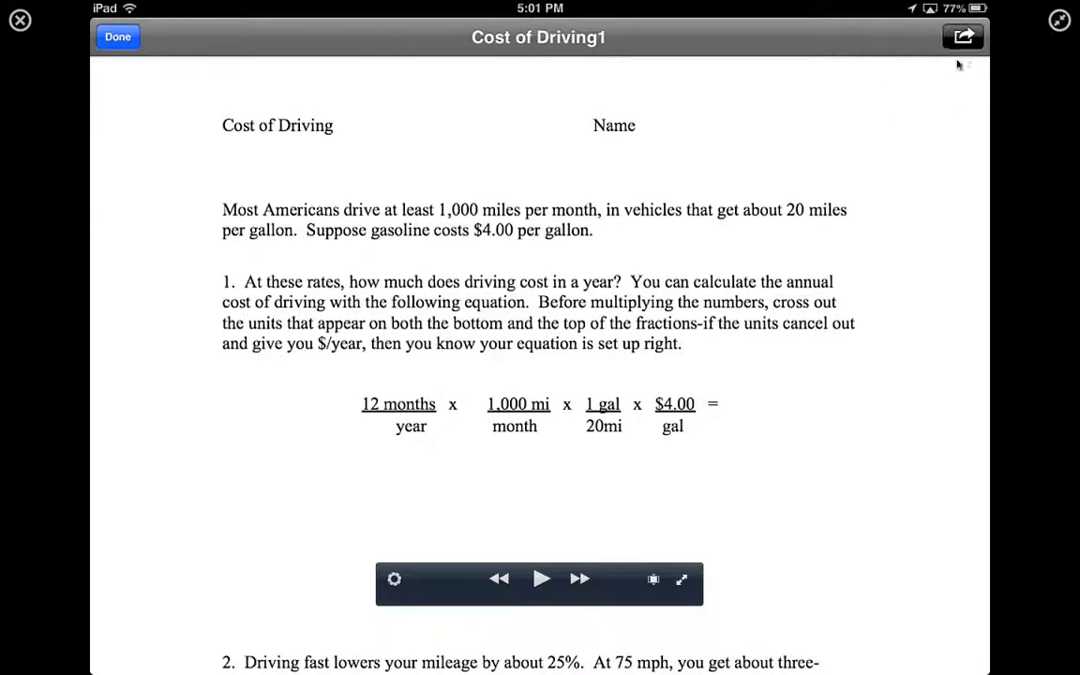
Share the worksheet from iTunes U using Open in Notability.
left_click(963, 36)
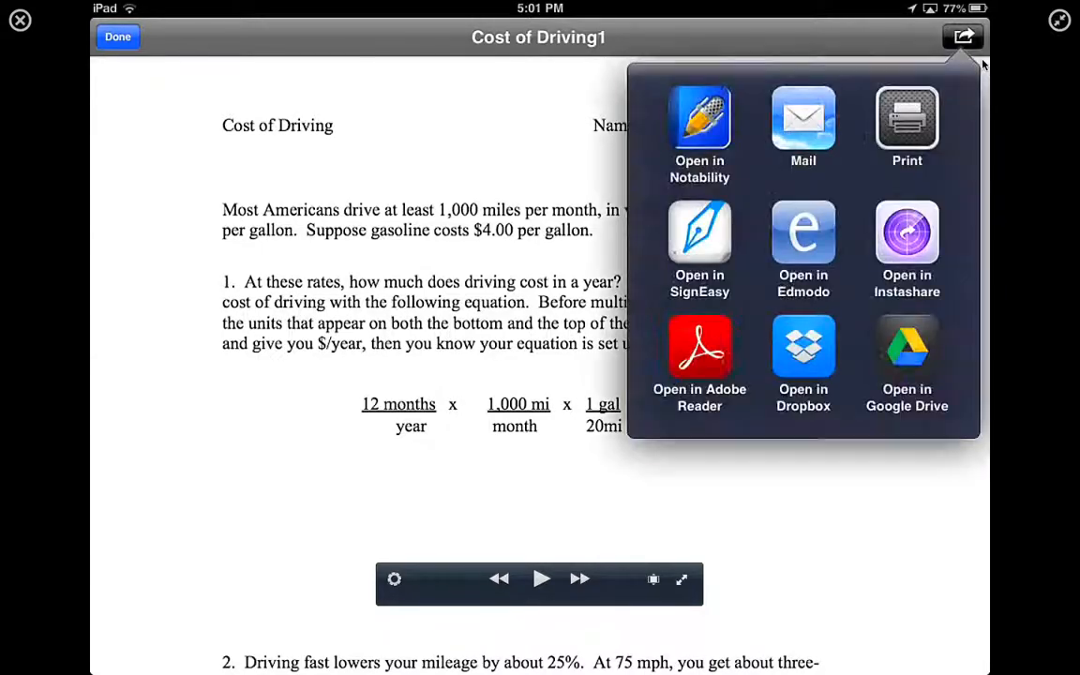
left_click(964, 37)
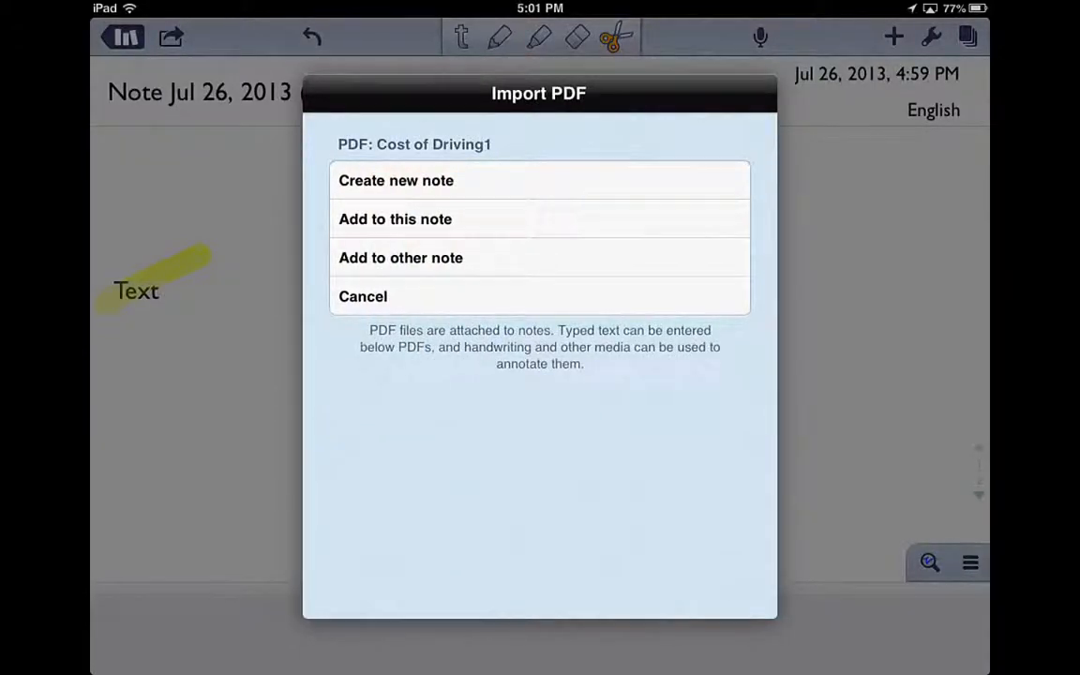
Import the PDF as a new note with pages 1 to 2.
left_click(396, 180)
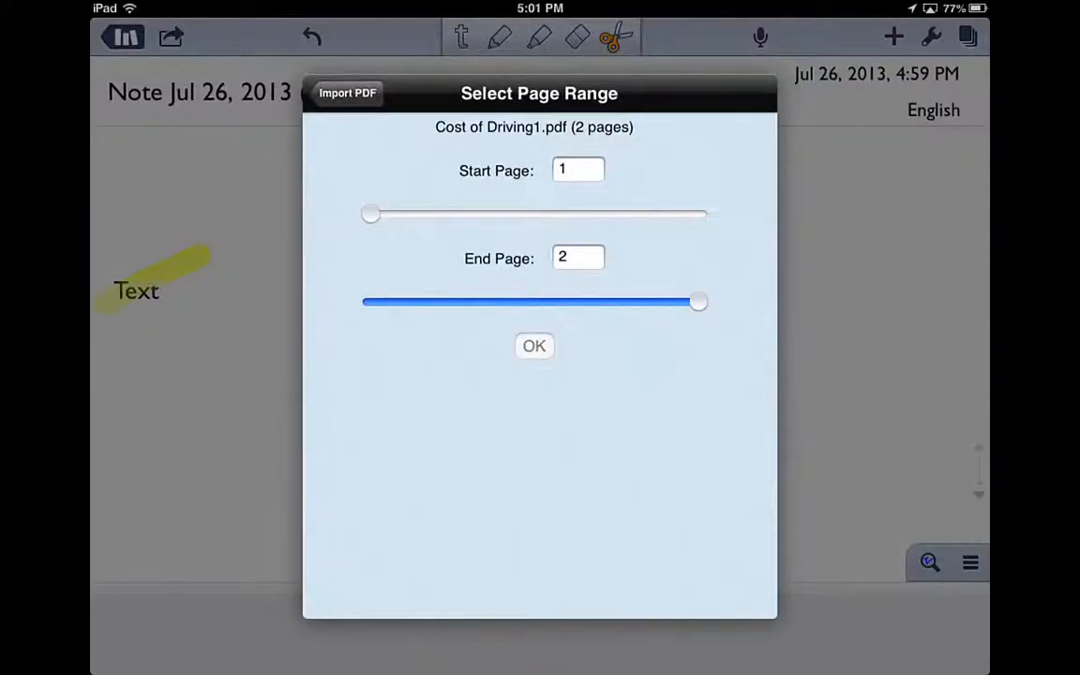
left_click(535, 346)
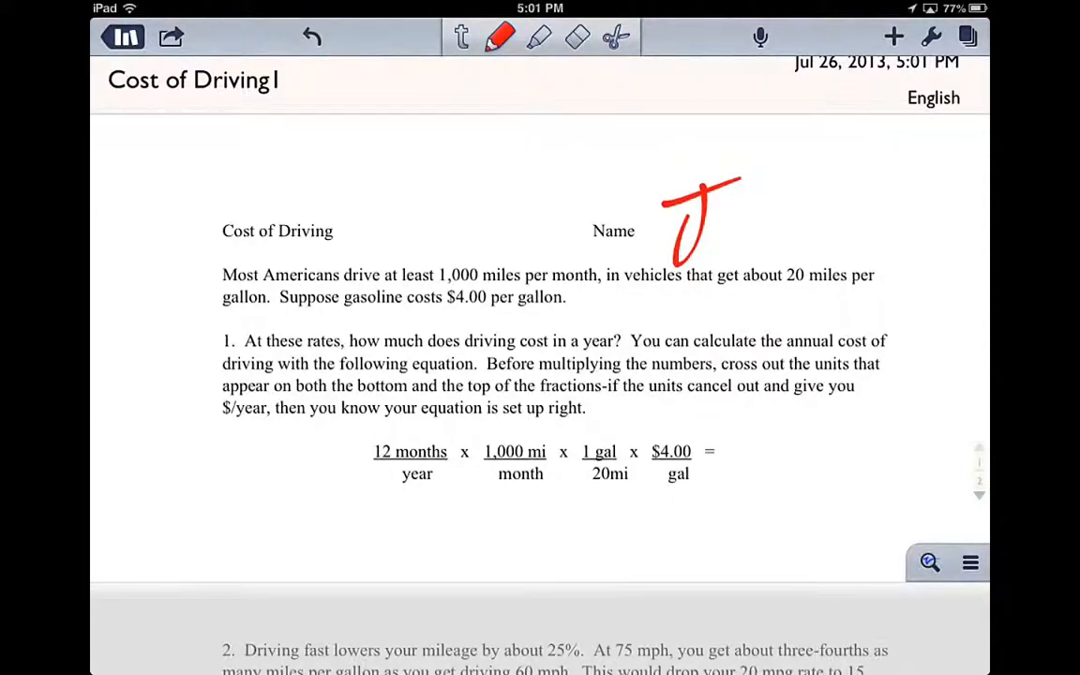
Switch the pen to black, lasso the handwritten name and remove it.
left_click(500, 36)
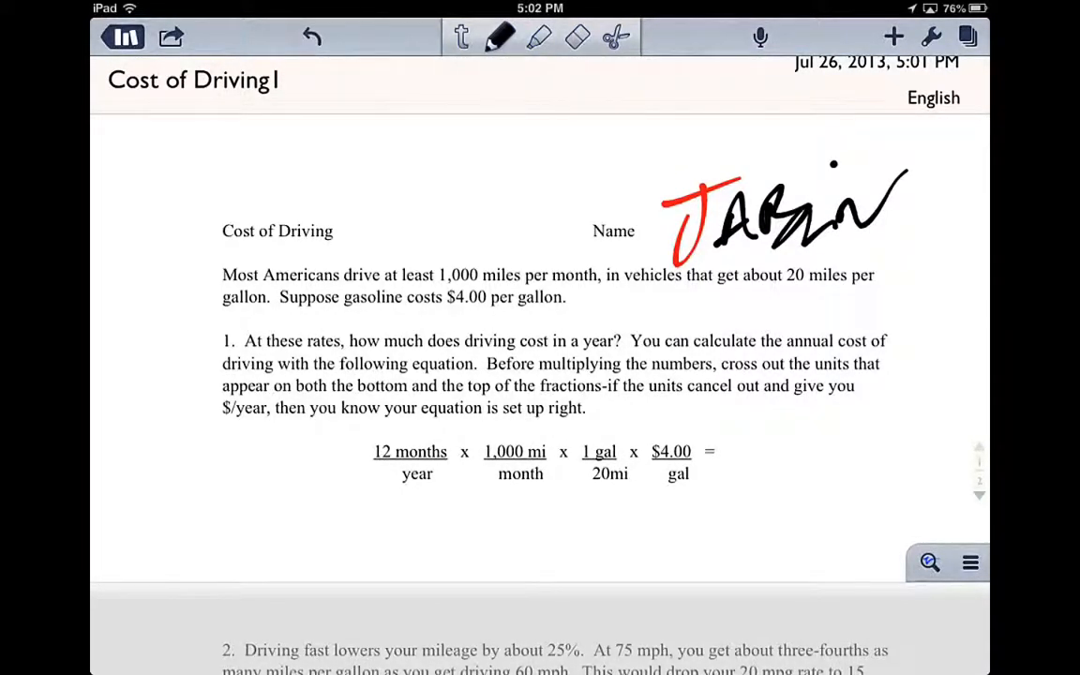
left_click(615, 36)
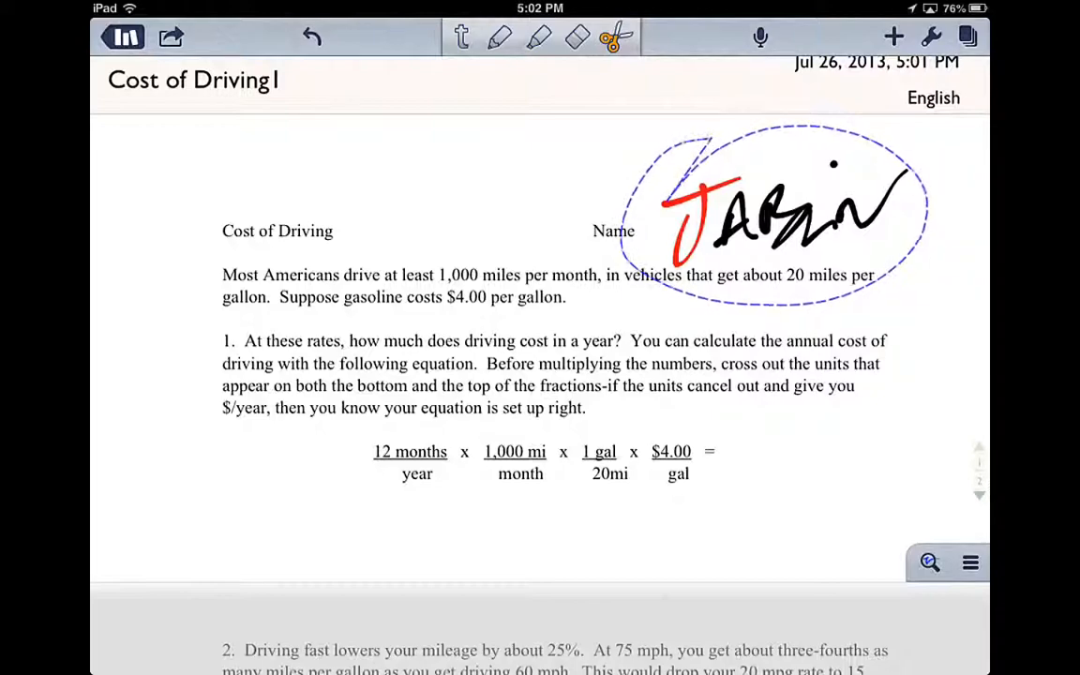
left_click(311, 37)
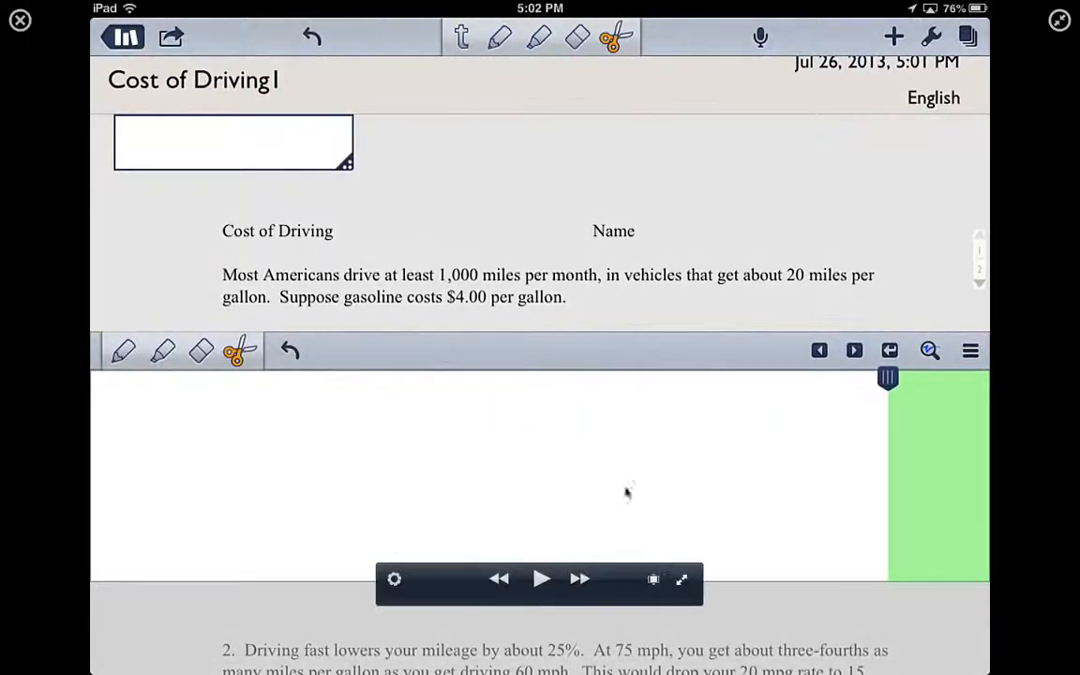
mouse_move(321, 182)
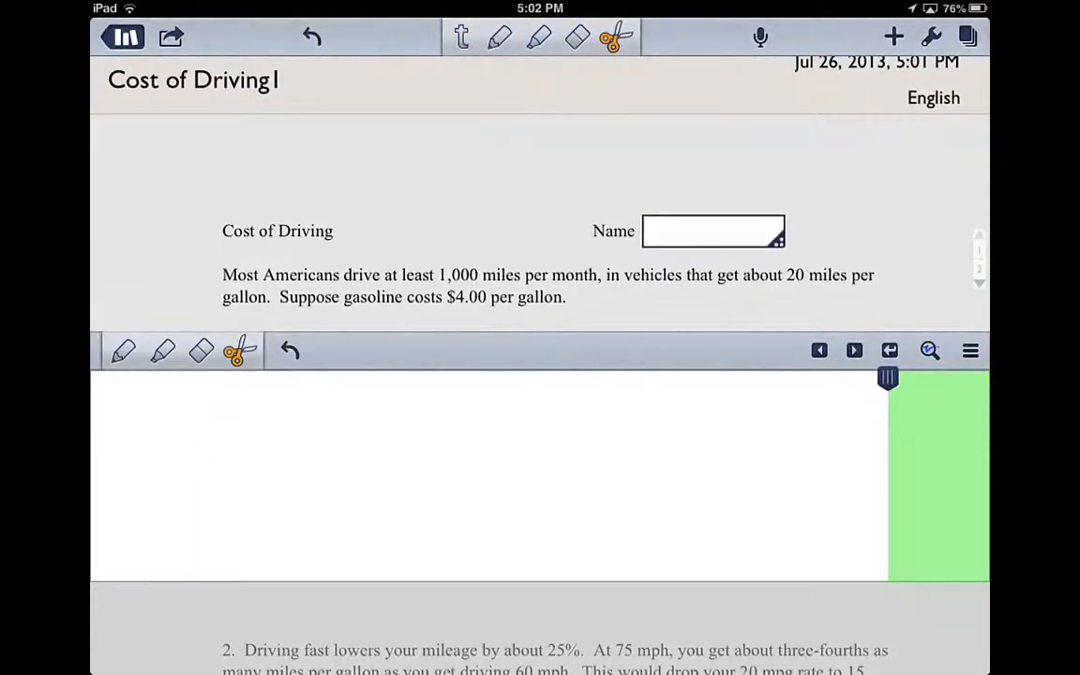
Handwrite the student's name in black beside the Name label.
left_click(500, 36)
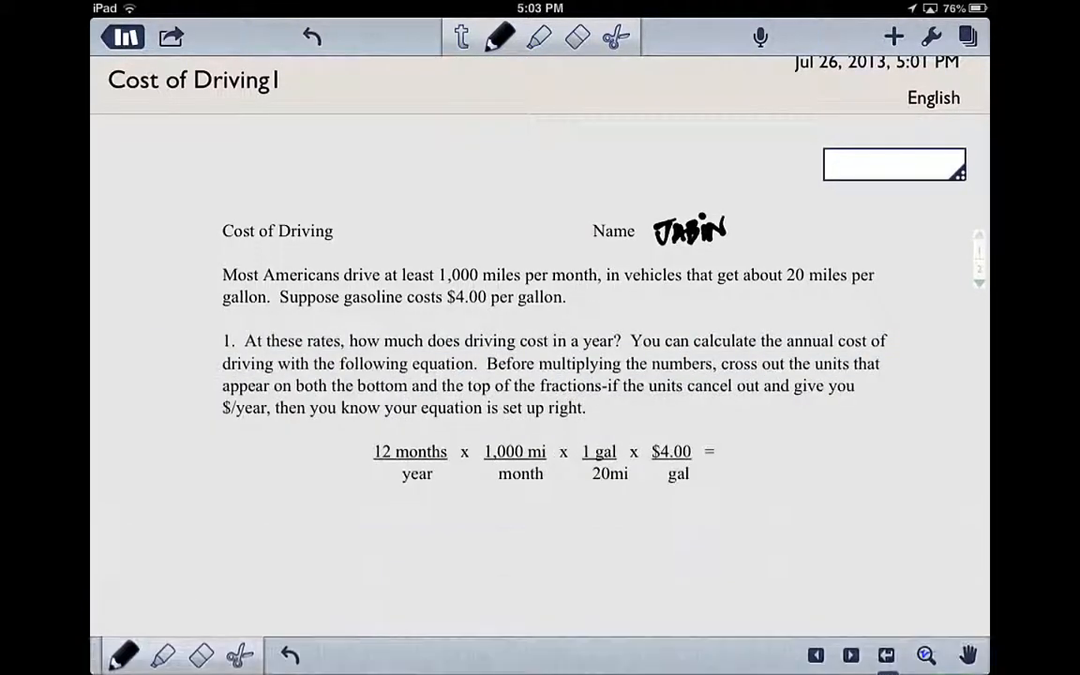
Highlight '1,000 miles per month' and the $4.00 gas price in yellow on the worksheet.
scroll("down", 3)
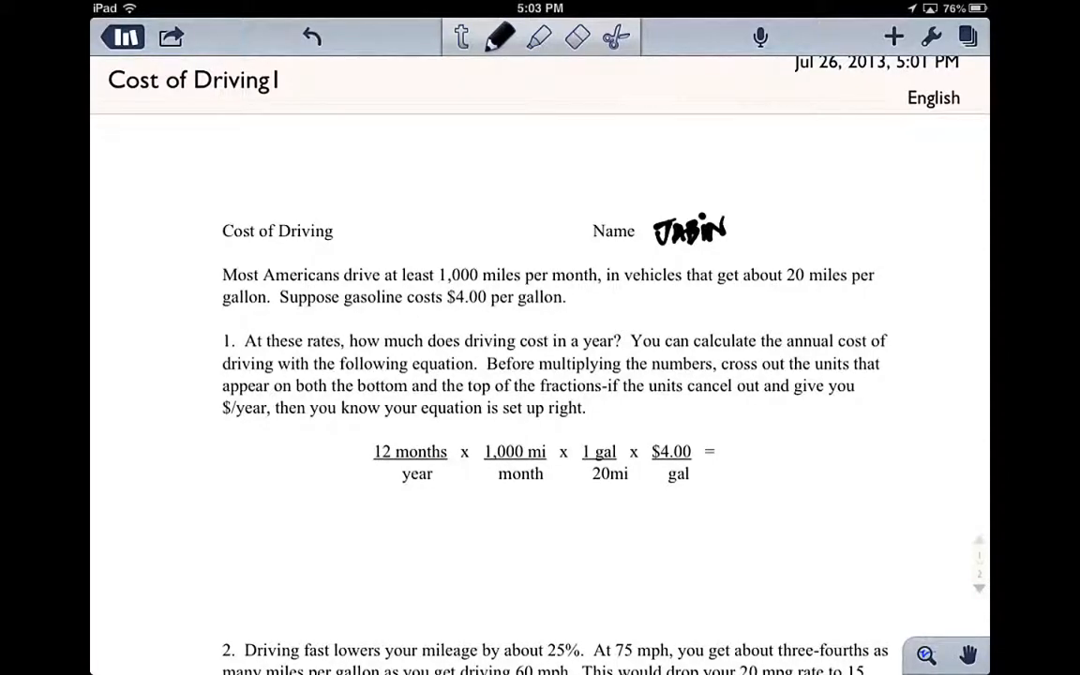
left_click(538, 37)
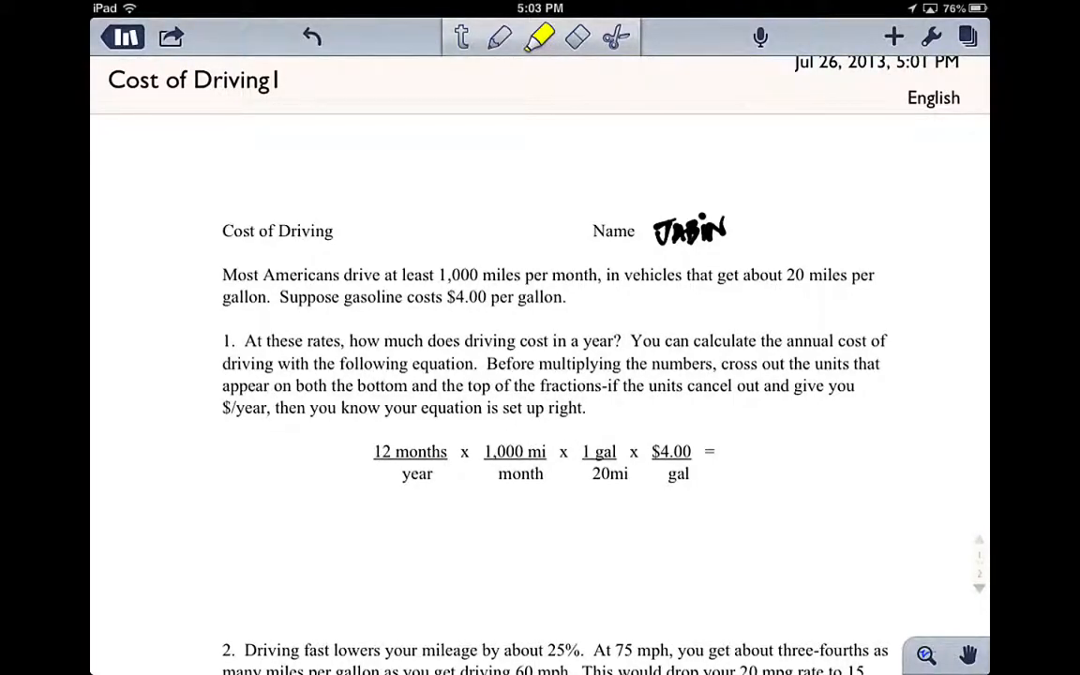
left_click_drag(441, 275, 562, 297)
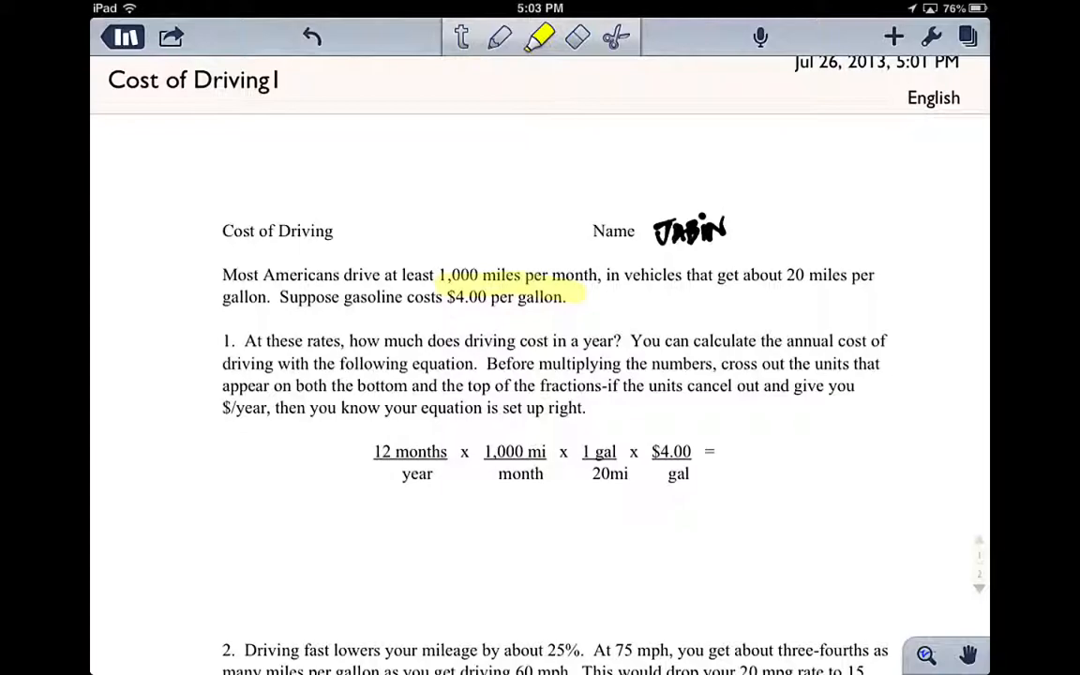
left_click_drag(784, 275, 805, 275)
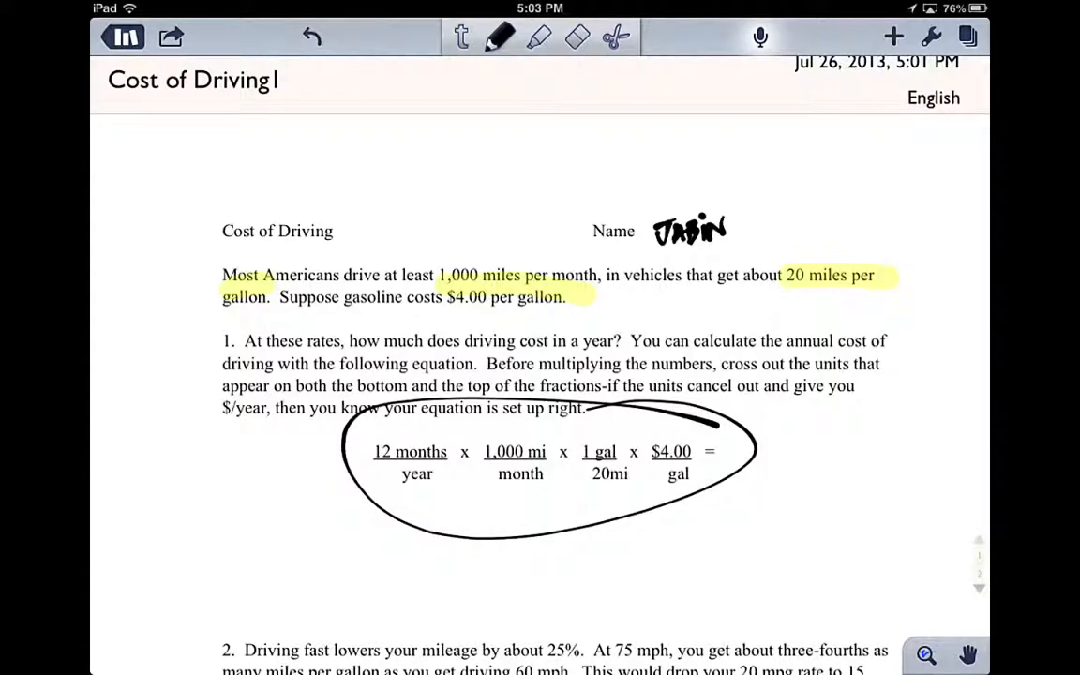
Record a short audio clip with the note, then clear the highlights, circle and earlier name.
left_click(760, 37)
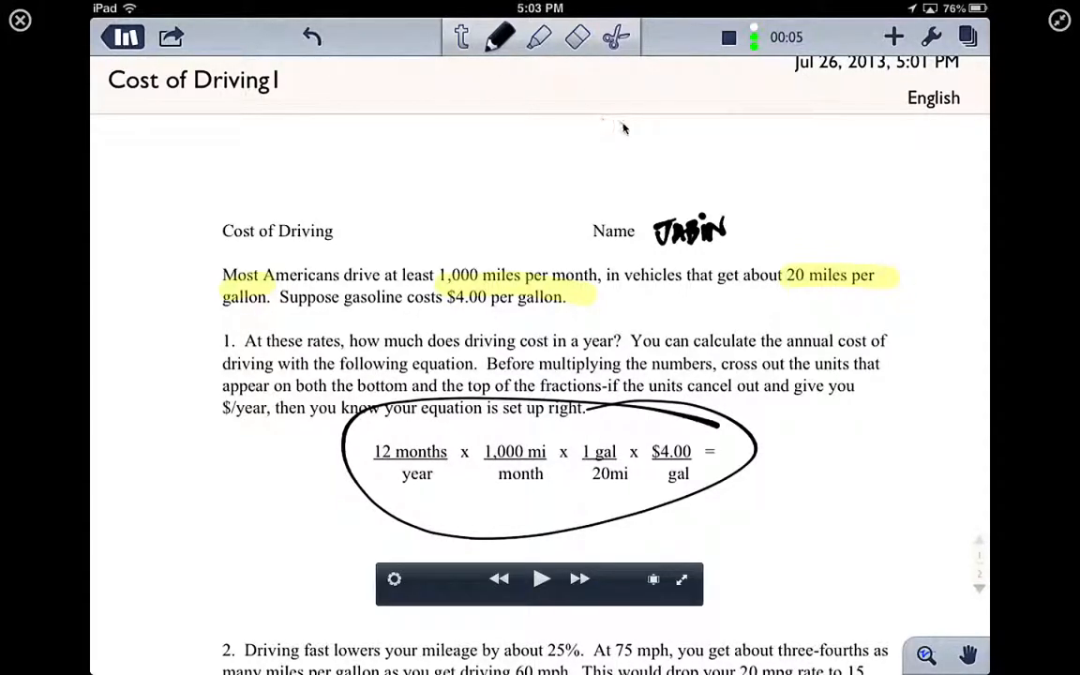
mouse_move(750, 126)
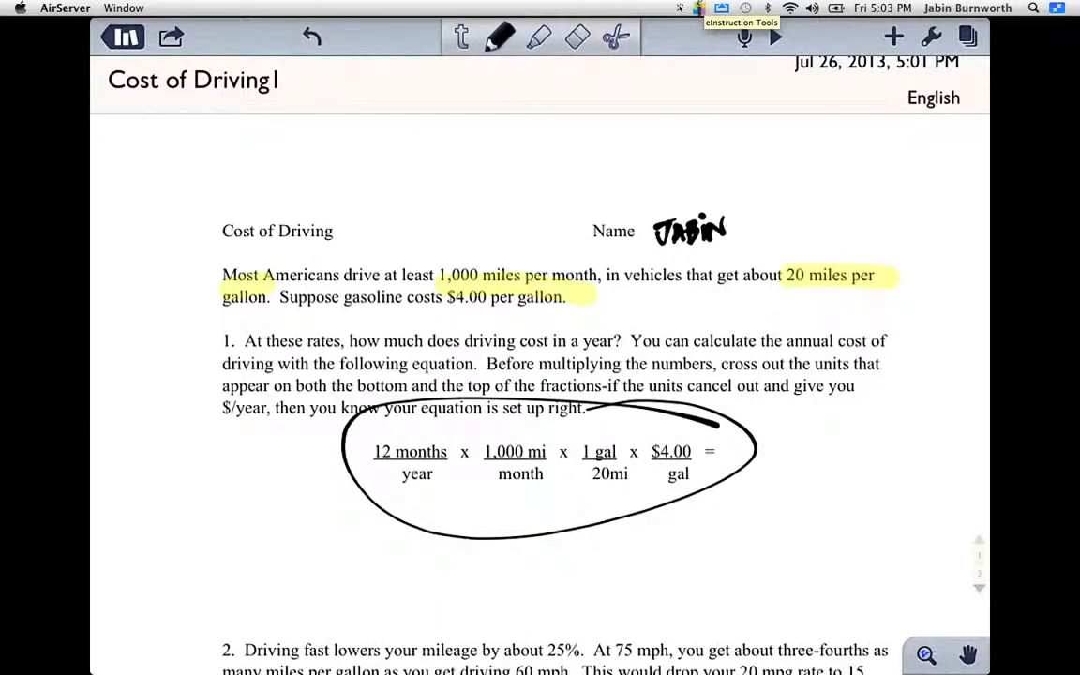
left_click(745, 37)
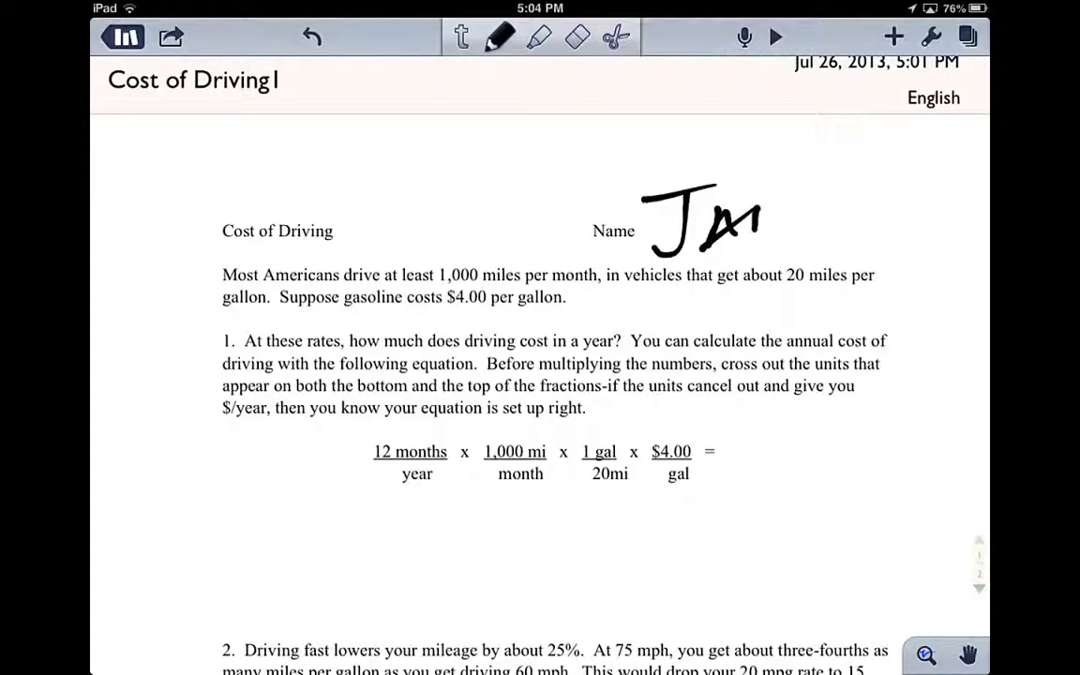
Write the name in large letters beside Name and draw question marks under the cost equation.
left_click_drag(759, 225, 881, 216)
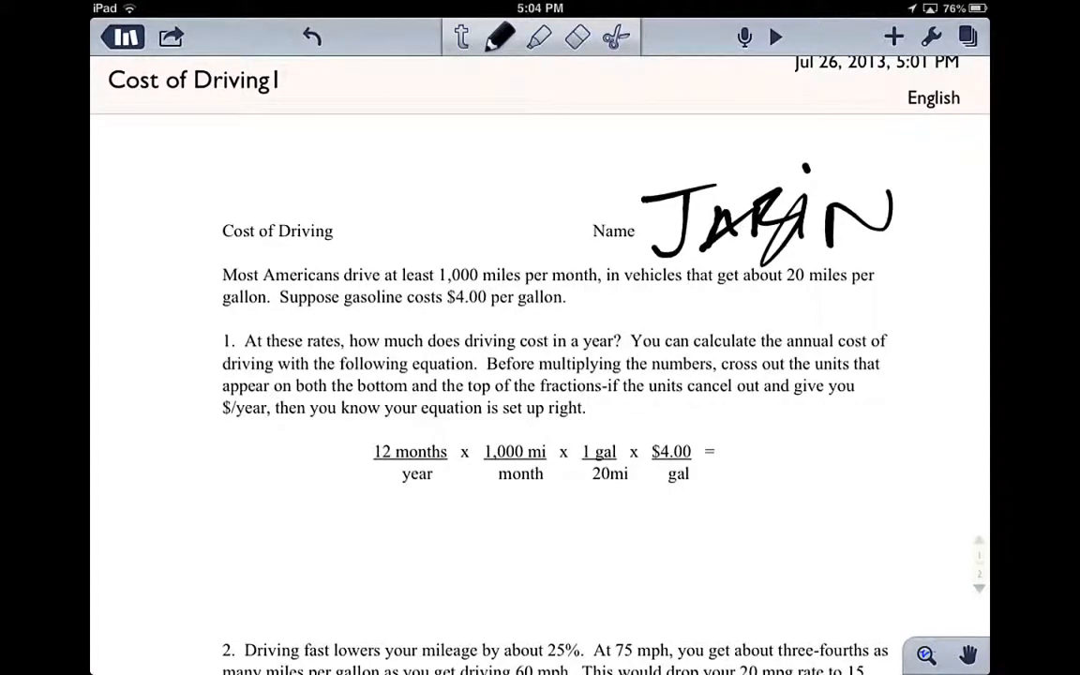
left_click_drag(404, 516, 675, 618)
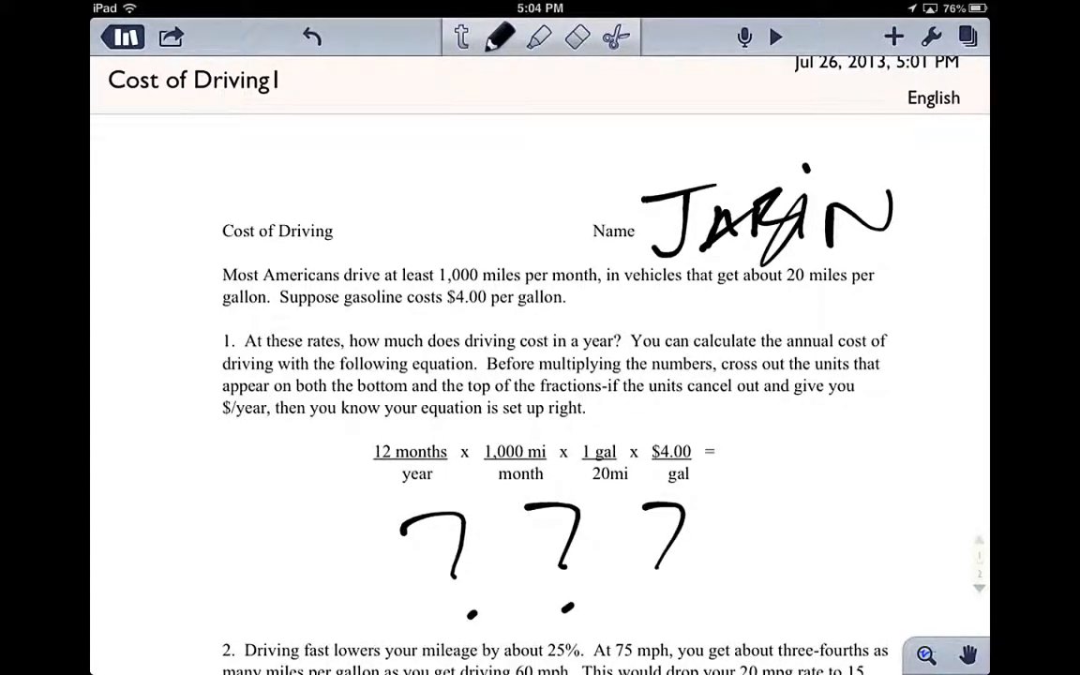
left_click_drag(779, 483, 748, 595)
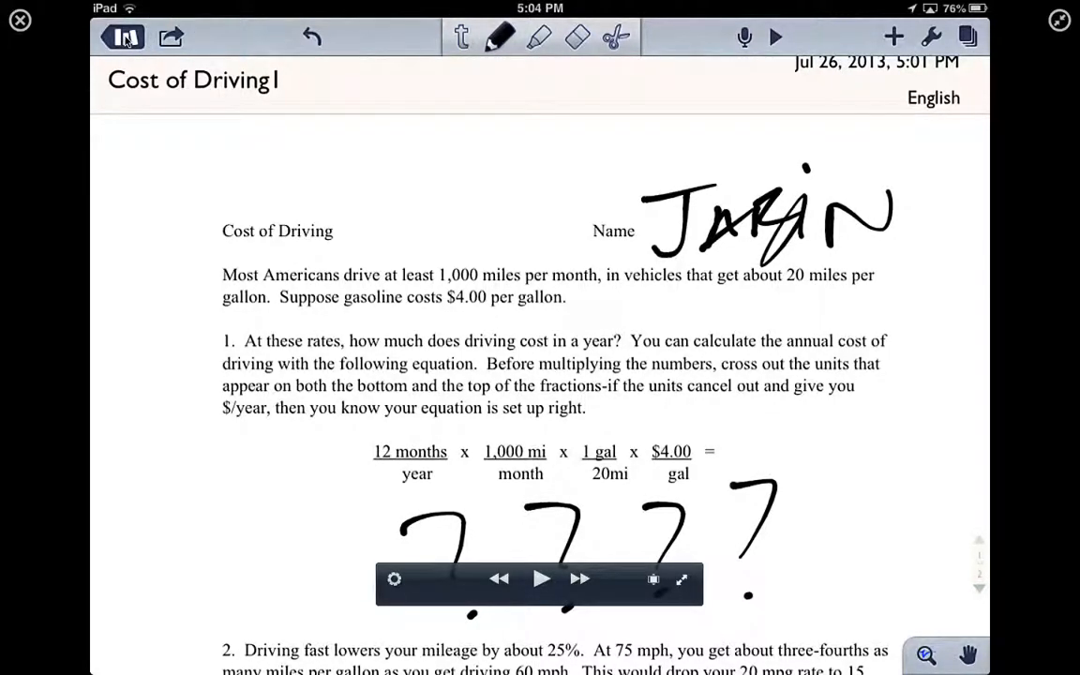
Start an email from Share with the Cost of Driving1 note attached as a PDF.
left_click(170, 37)
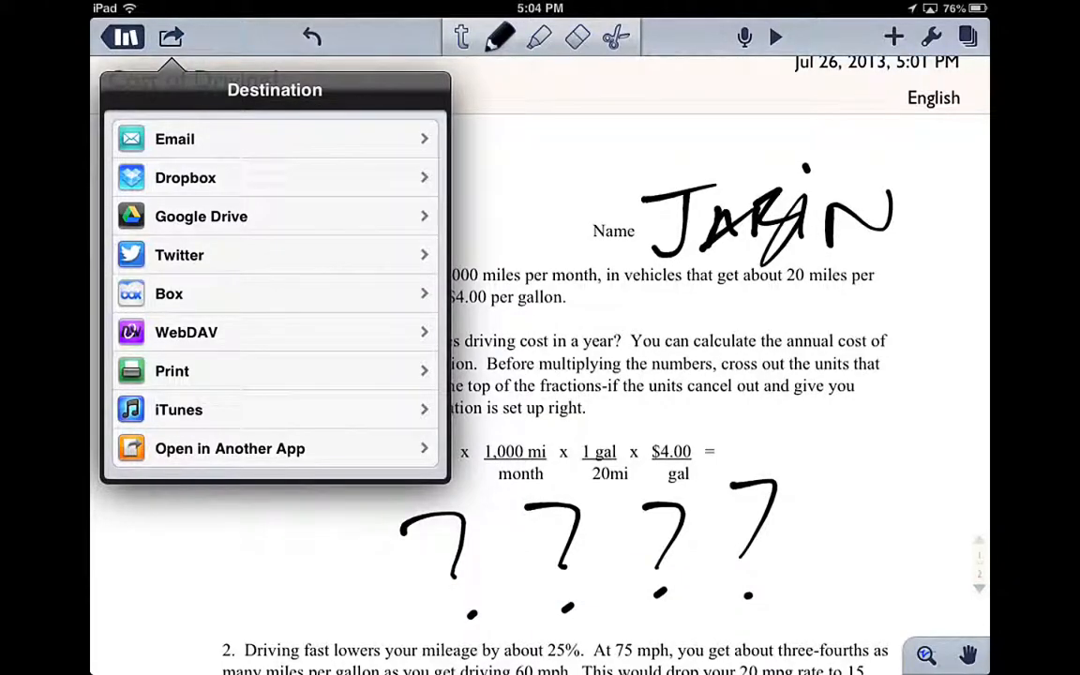
left_click(175, 139)
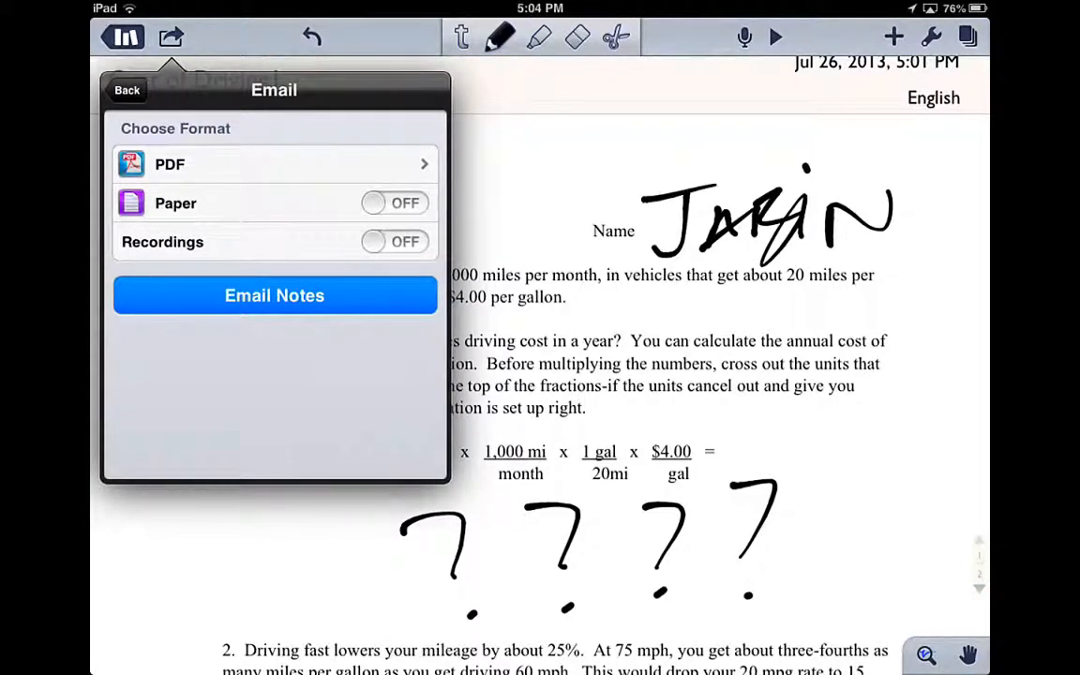
left_click(274, 295)
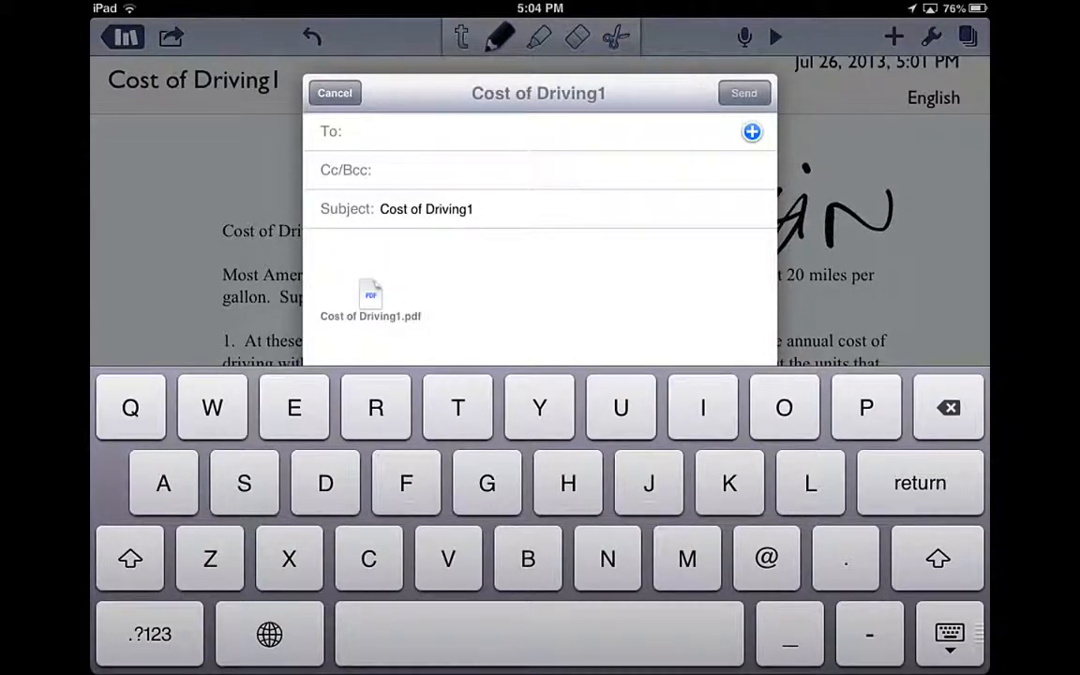
Address the email to the teacher by typing 'edith', then cancel the unsent draft.
type("ed")
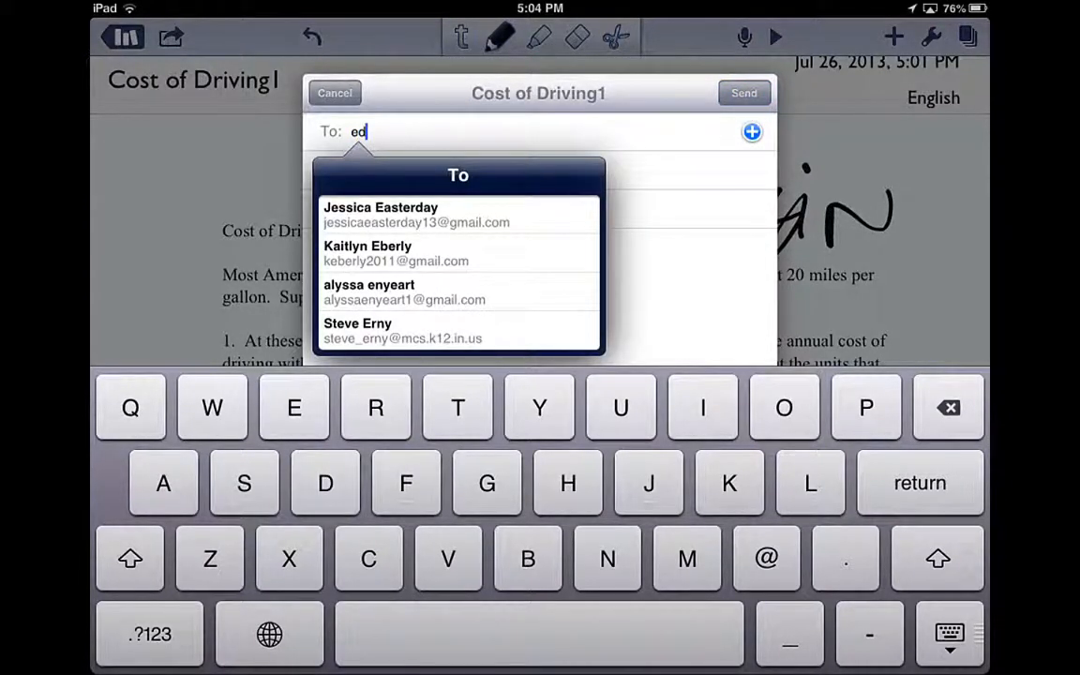
type("ith")
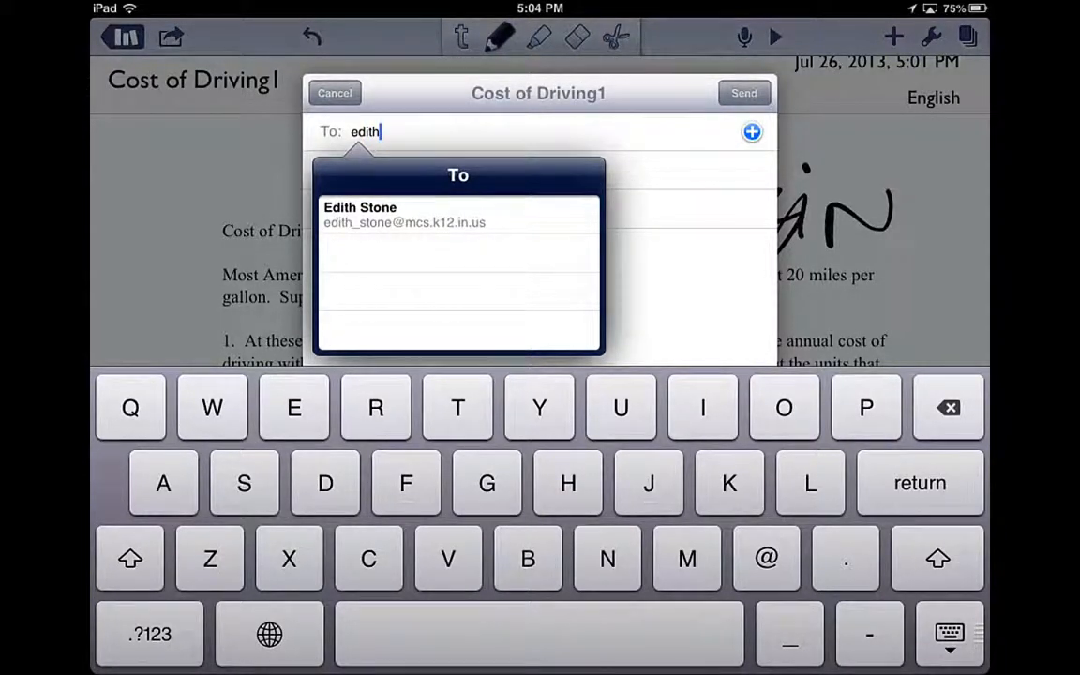
left_click(360, 214)
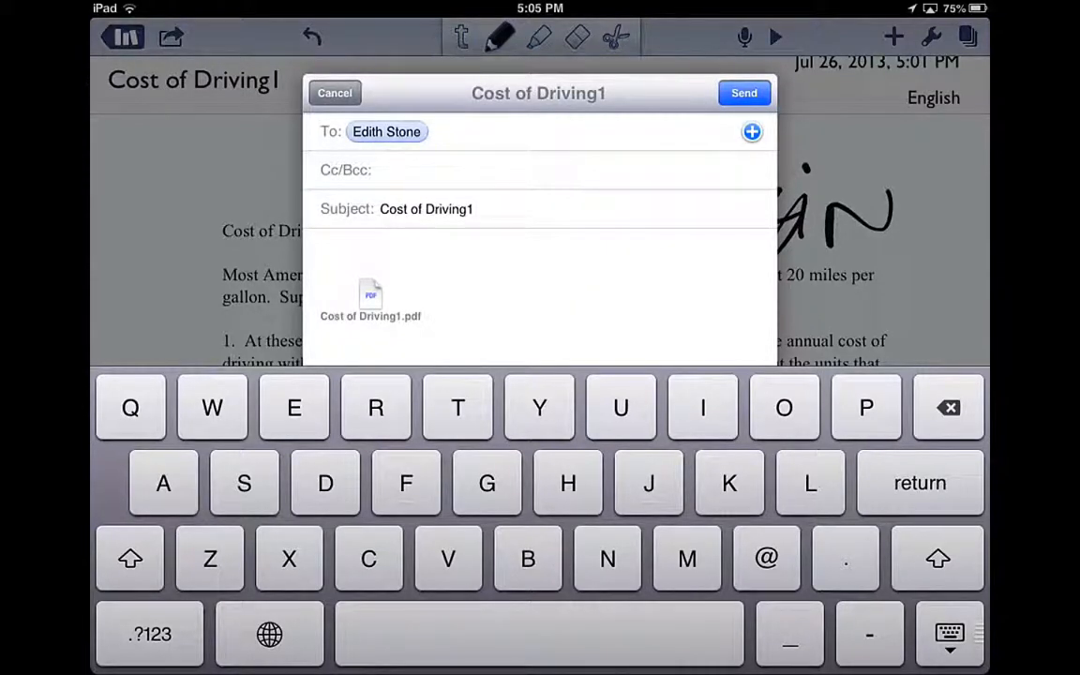
left_click(334, 93)
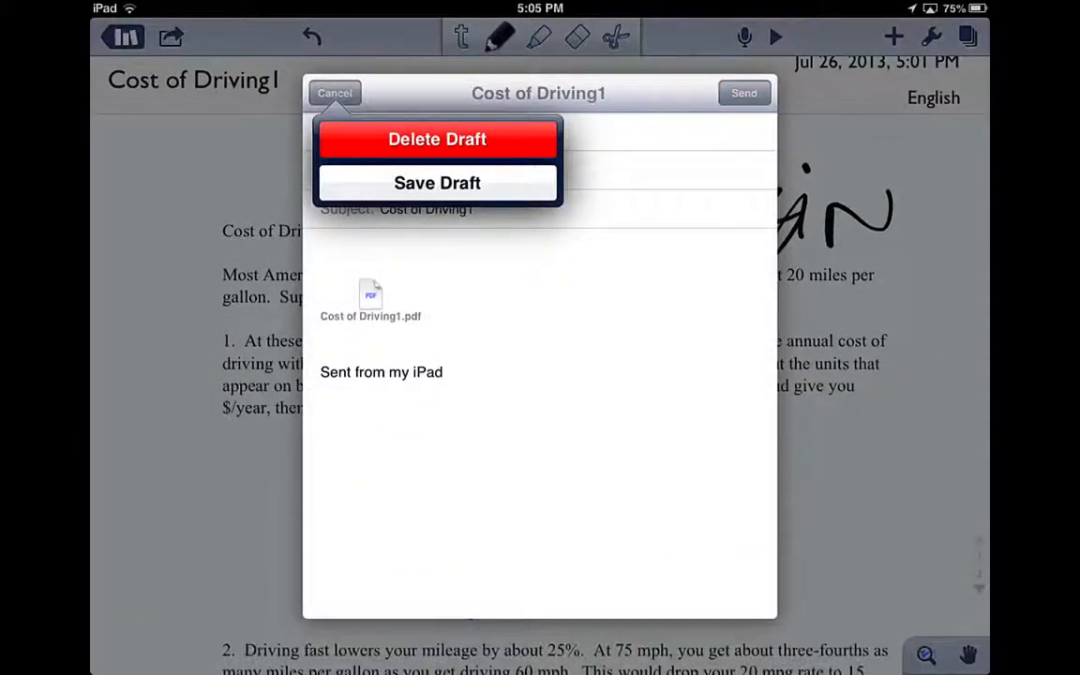
left_click(335, 92)
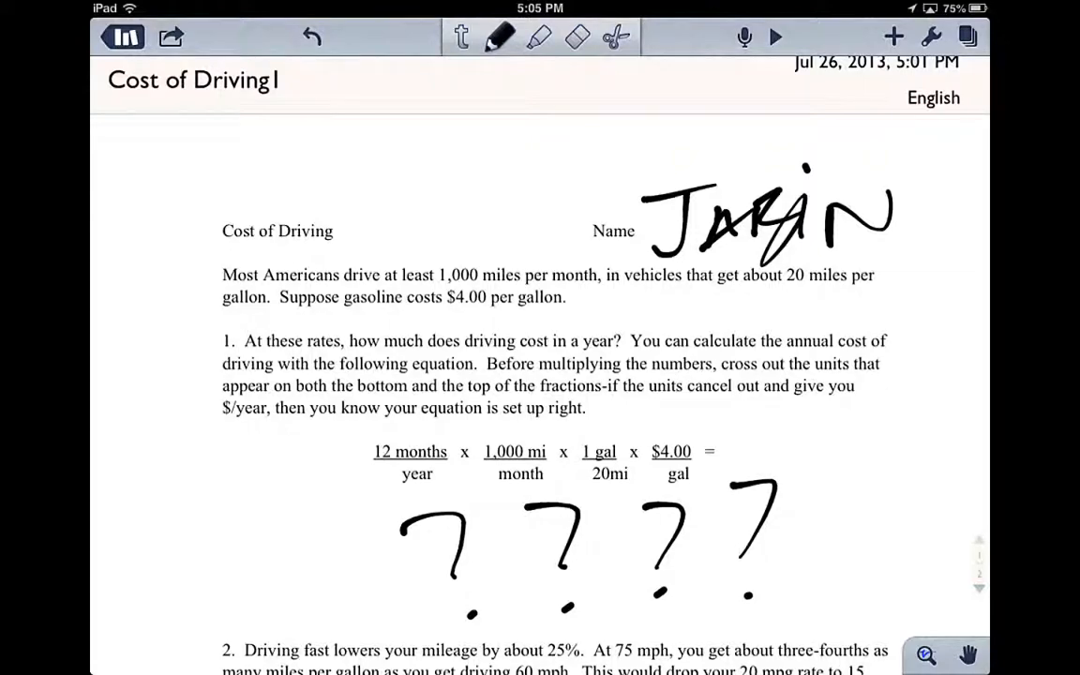
Close the worksheet and return to the English subject's list of notes.
left_click(775, 36)
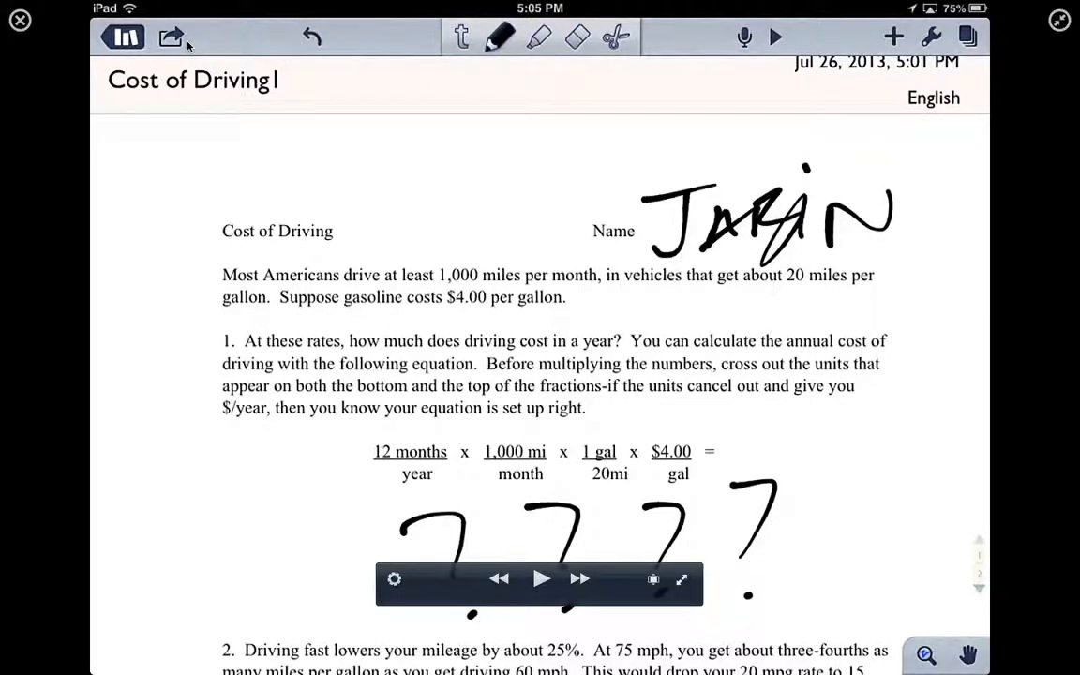
left_click(123, 37)
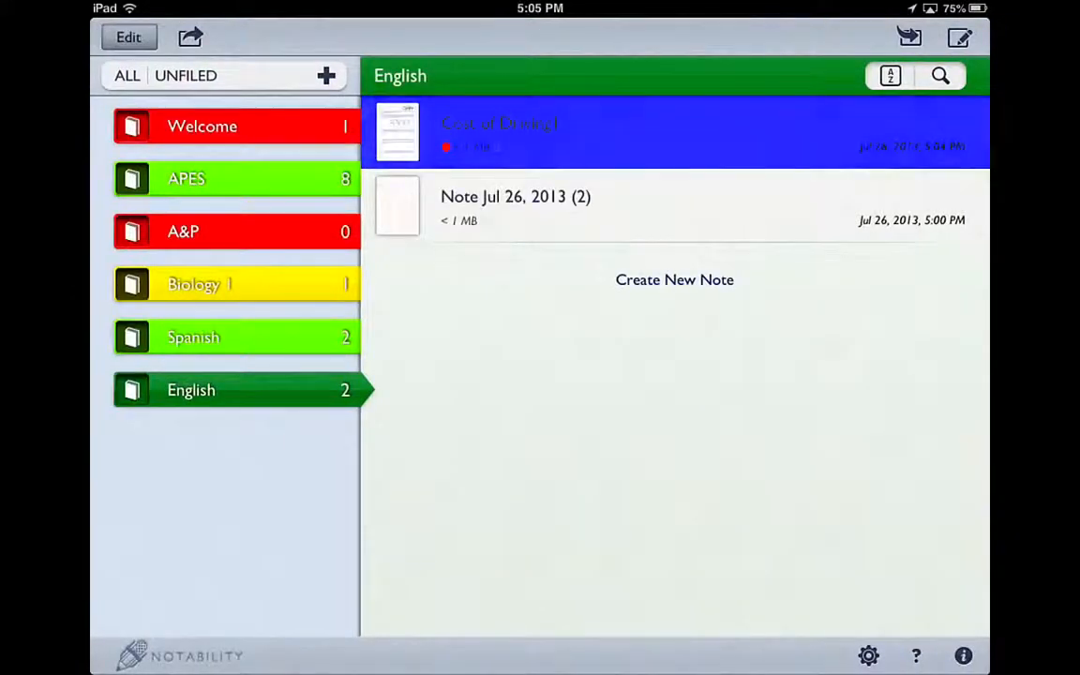